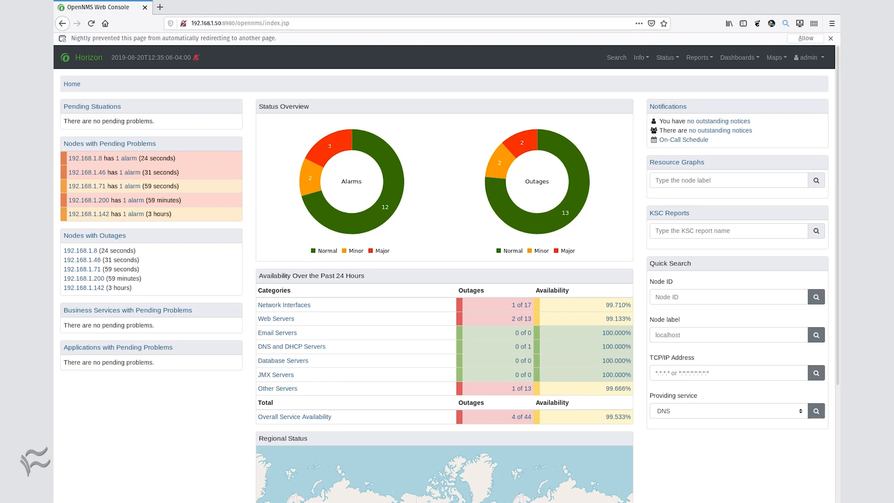
Step: Open Configure OpenNMS from the admin menu in the top bar
click(809, 57)
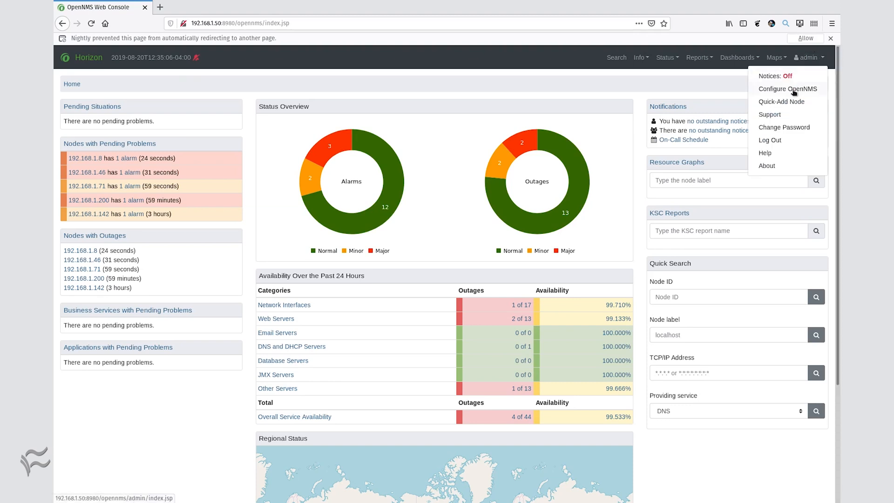
click(787, 89)
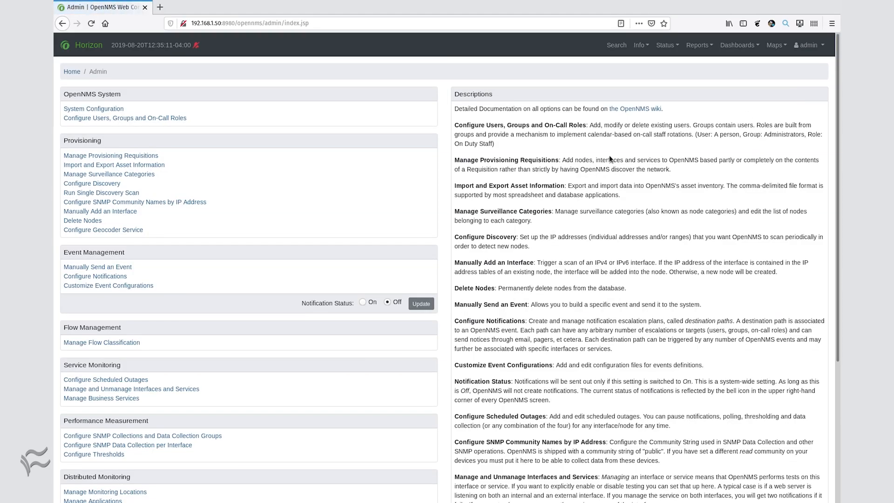
mouse_move(88, 193)
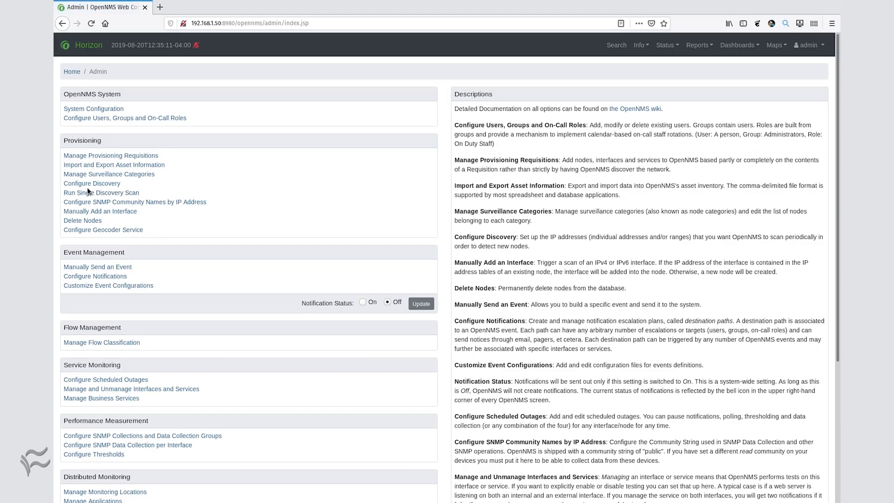
Step: Open Configure Discovery and start a new Include Range entry
click(91, 183)
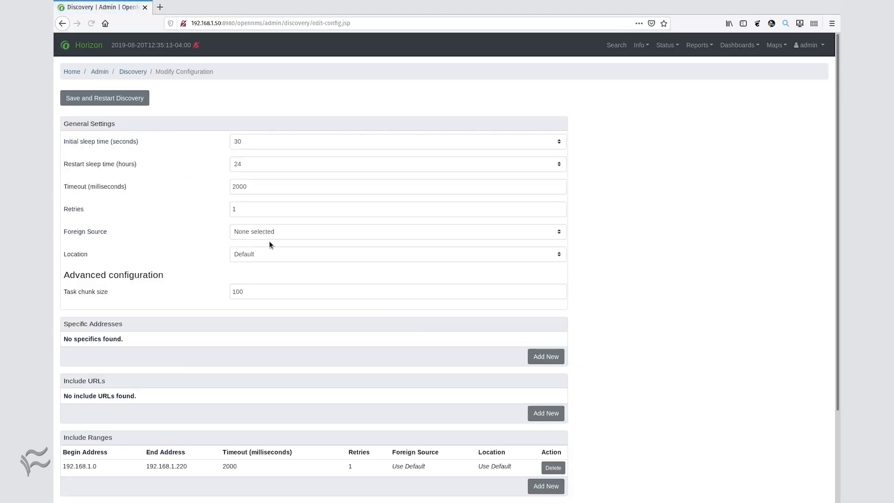
scroll(down, 3)
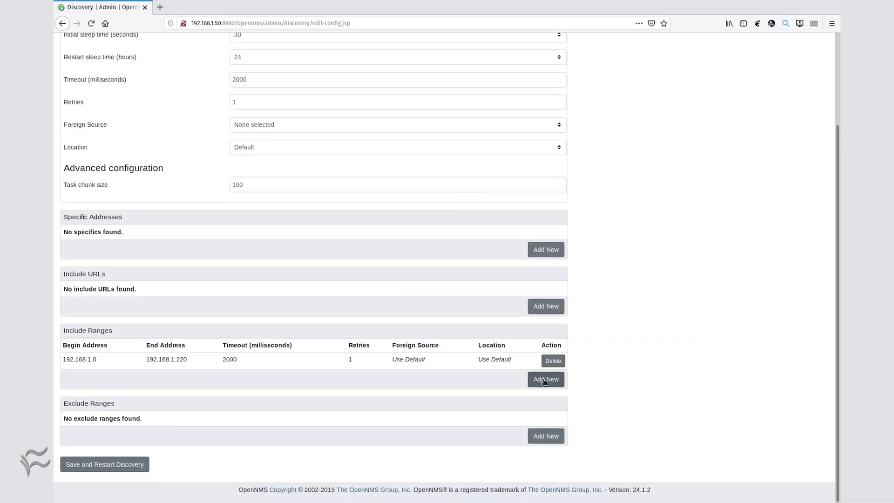
click(546, 379)
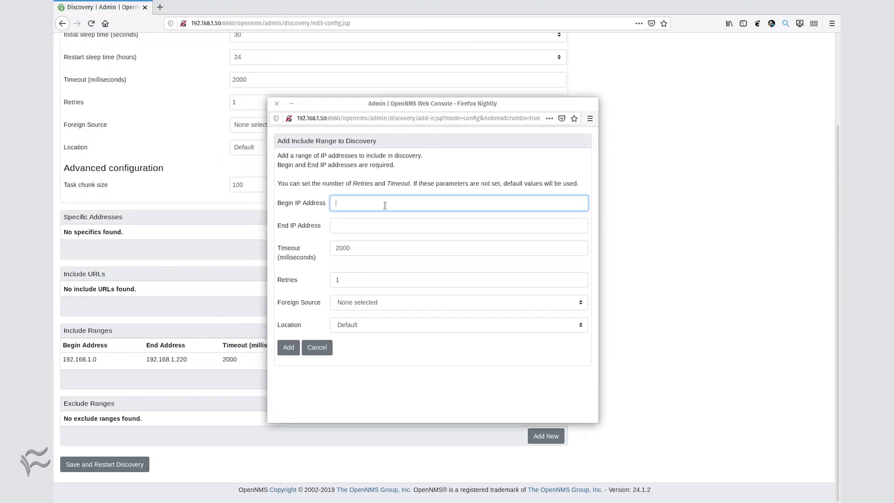
Step: Add the include range 192.168.1.0 to 192.168.1.220 to discovery
text(1)
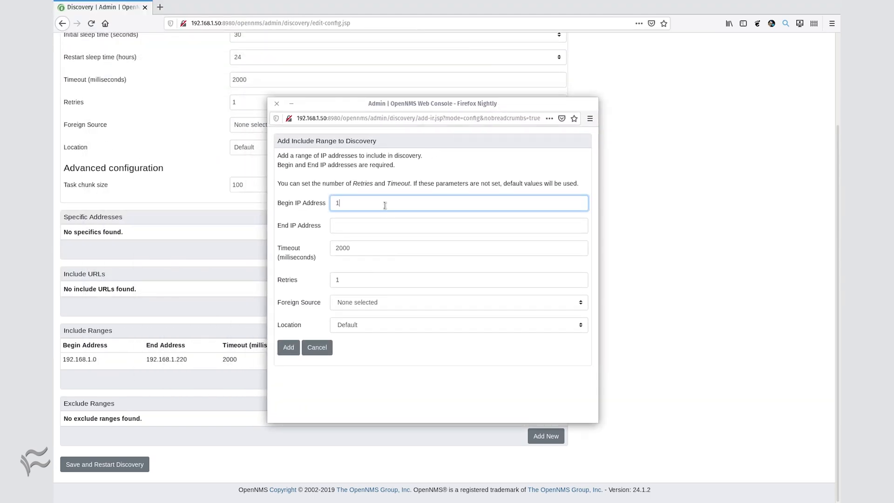
text(92.168.1.0)
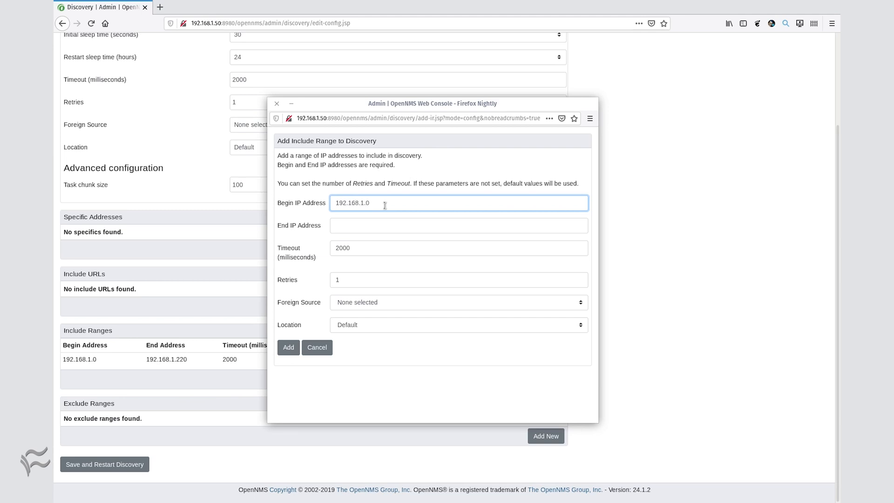
click(459, 225)
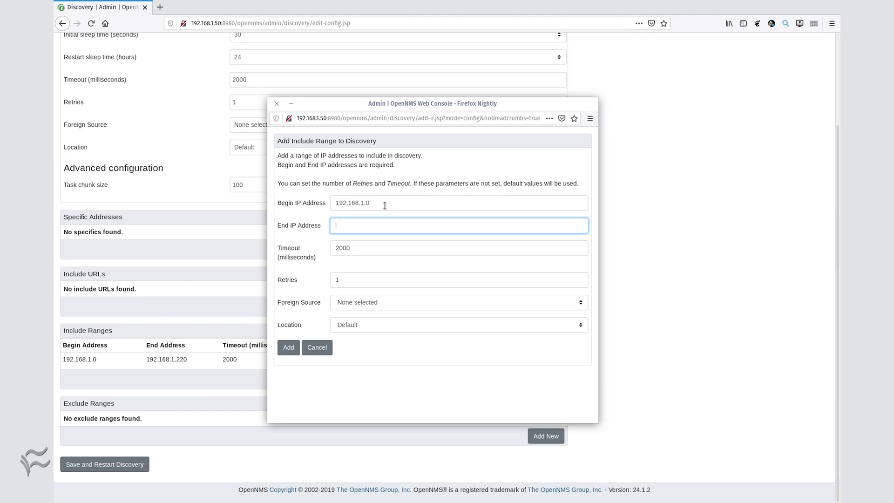
text(192.168.1.220)
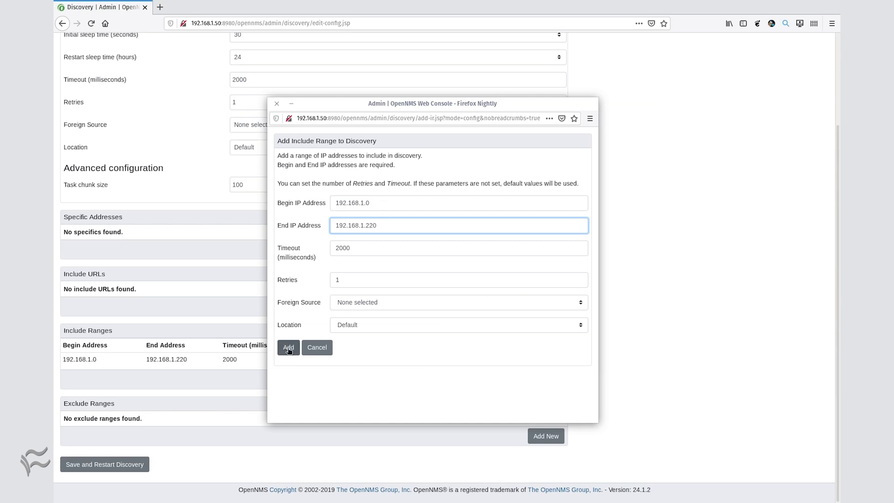
click(288, 347)
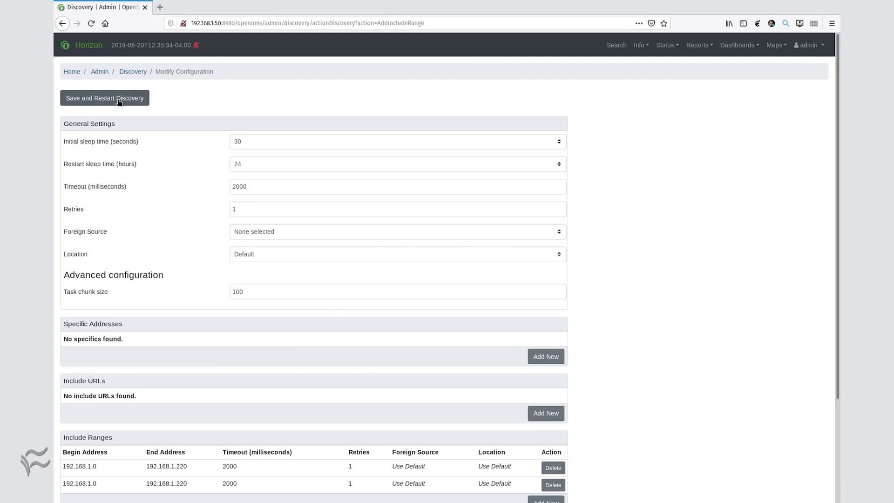
Step: Save the discovery configuration and restart discovery
click(105, 98)
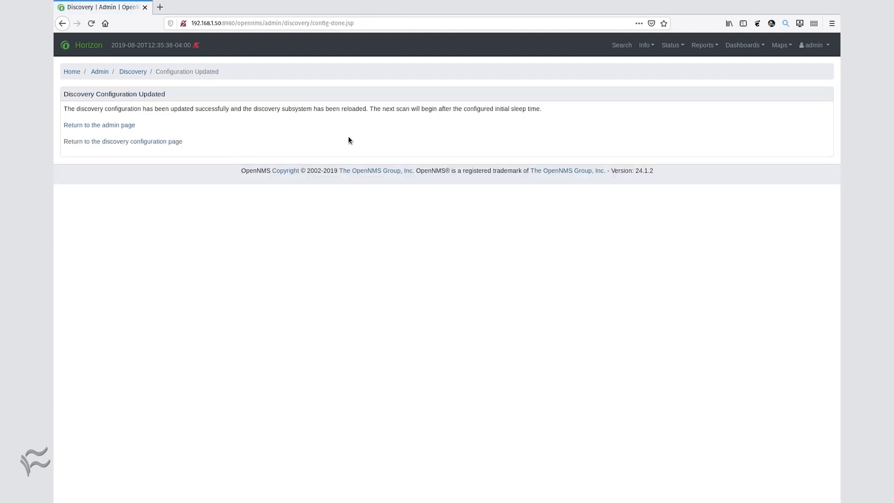
mouse_move(107, 60)
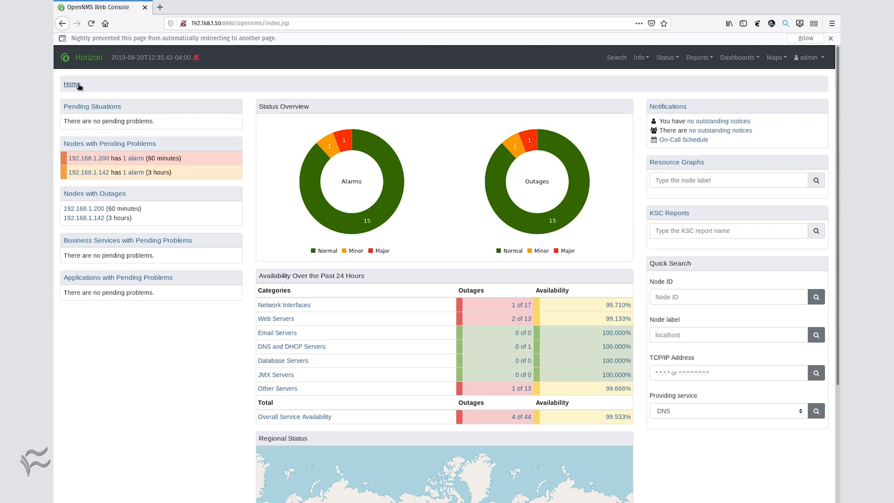
mouse_move(630, 73)
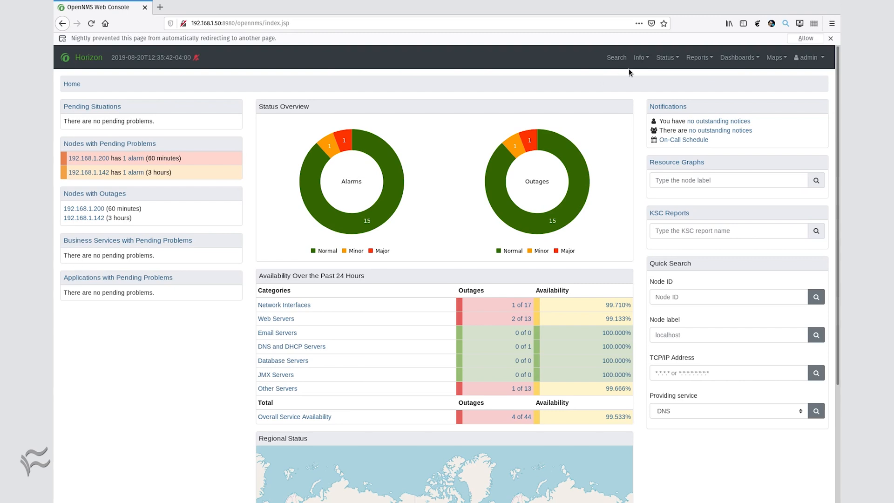
Step: List all nodes from the Info menu, showing 17 discovered nodes
click(640, 57)
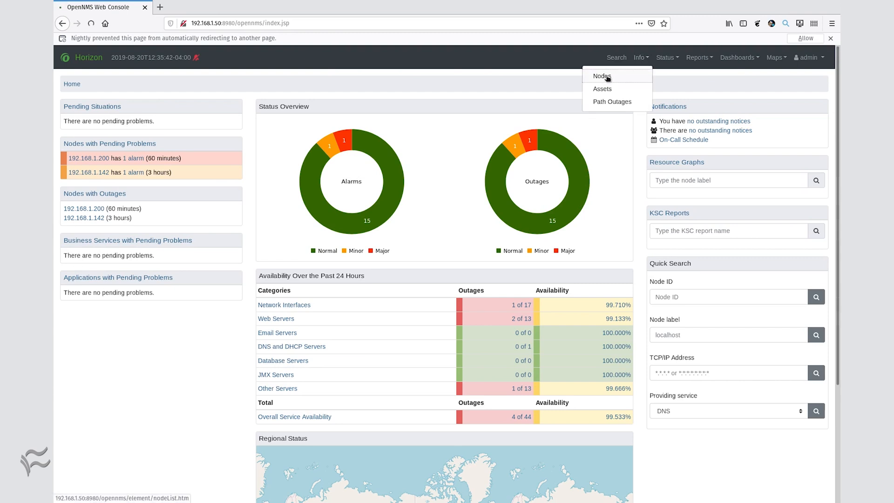
click(602, 76)
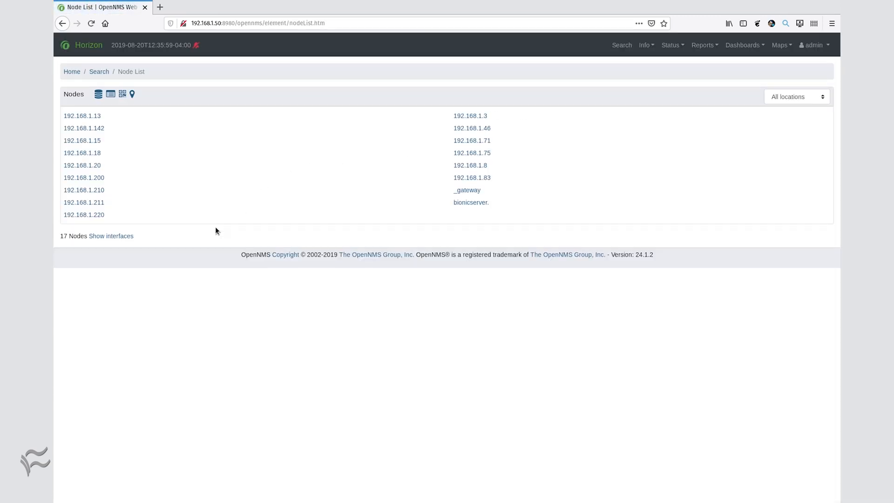
mouse_move(103, 122)
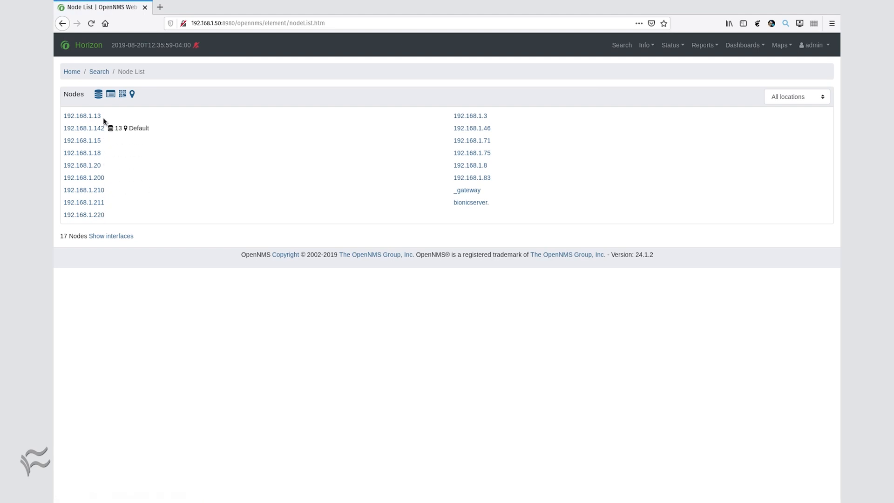
mouse_move(467, 119)
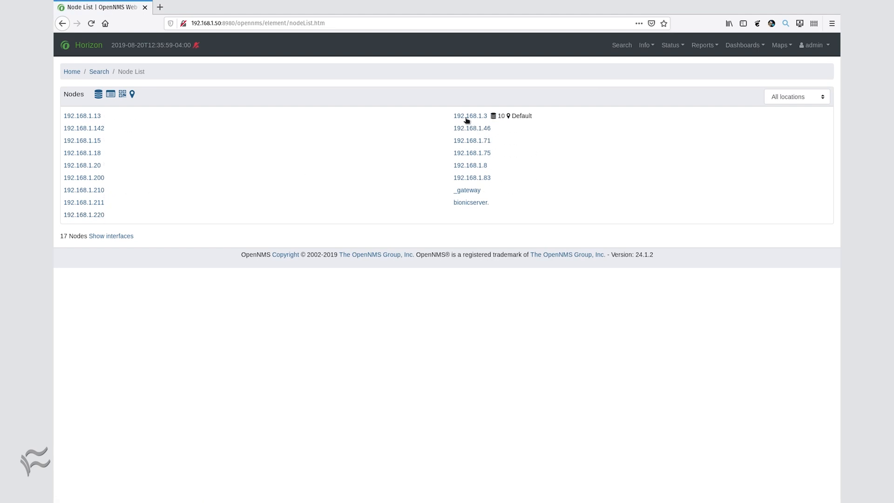